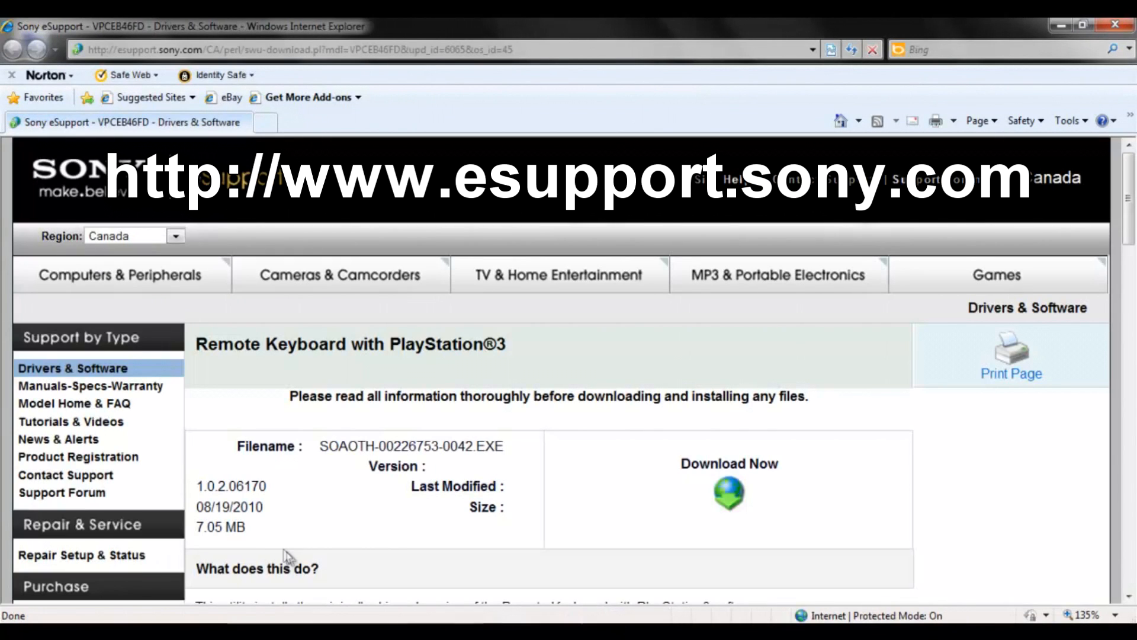
{"action": "mouse_move", "coordinate": [719, 493]}
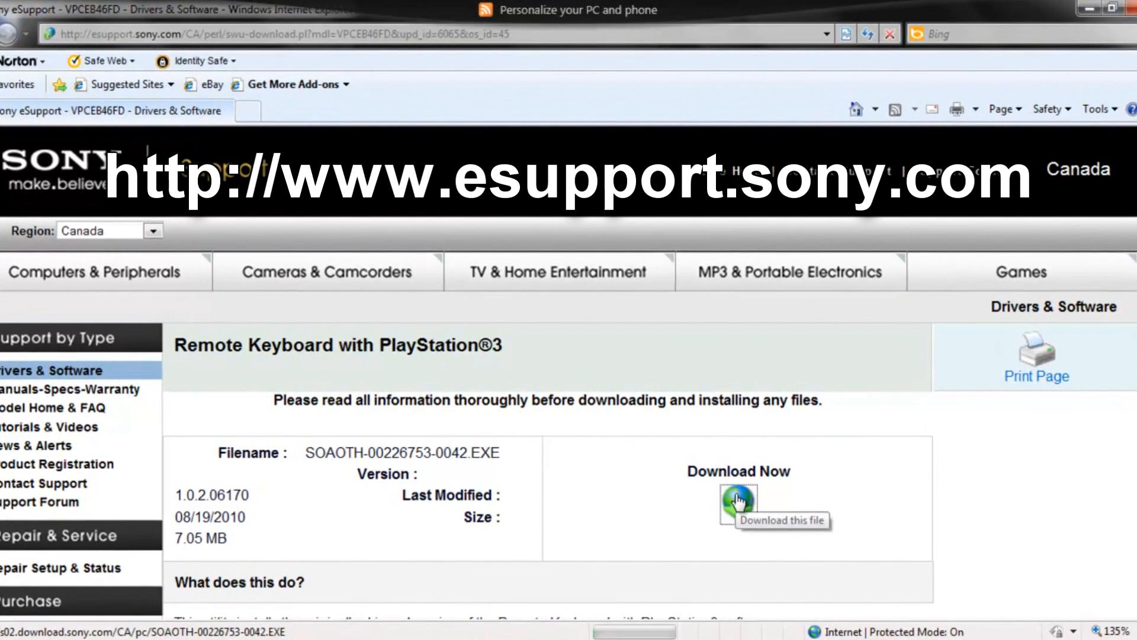
Download the Remote Keyboard installer from Sony eSupport, save it to the Desktop and close the completed-download notice.
{"action": "left_click", "coordinate": [738, 504]}
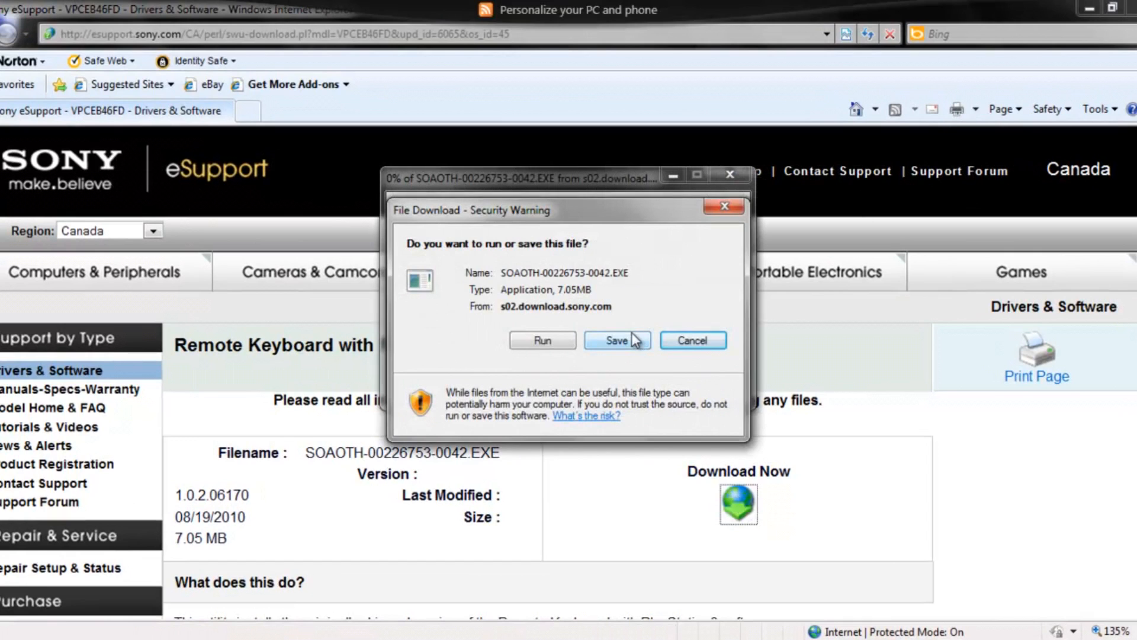
{"action": "left_click", "coordinate": [617, 340]}
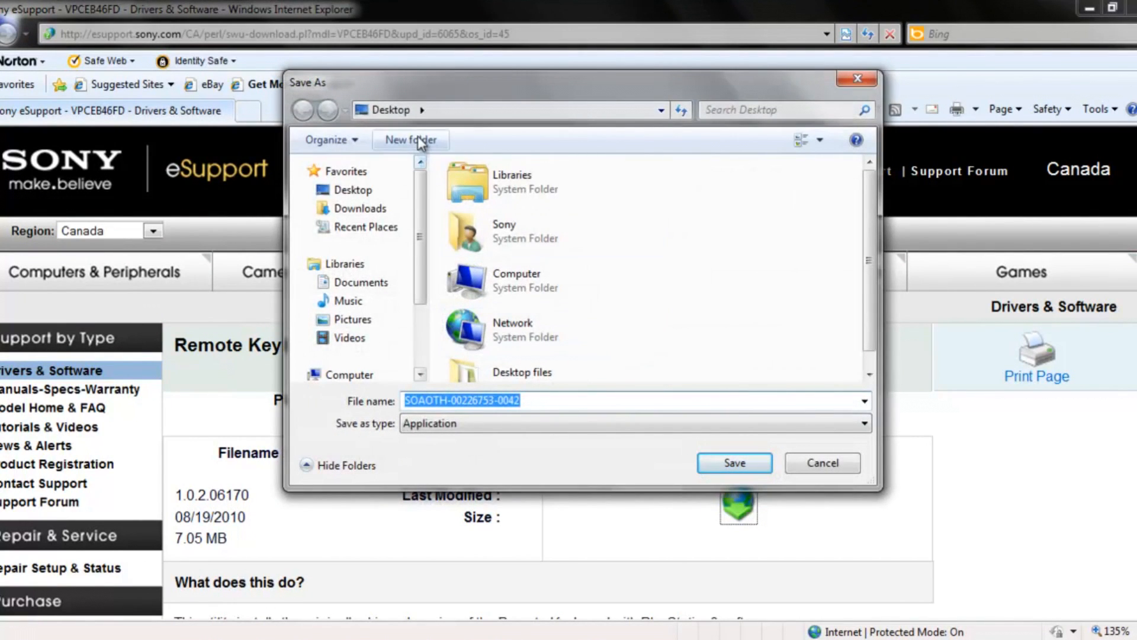
{"action": "left_click", "coordinate": [733, 461]}
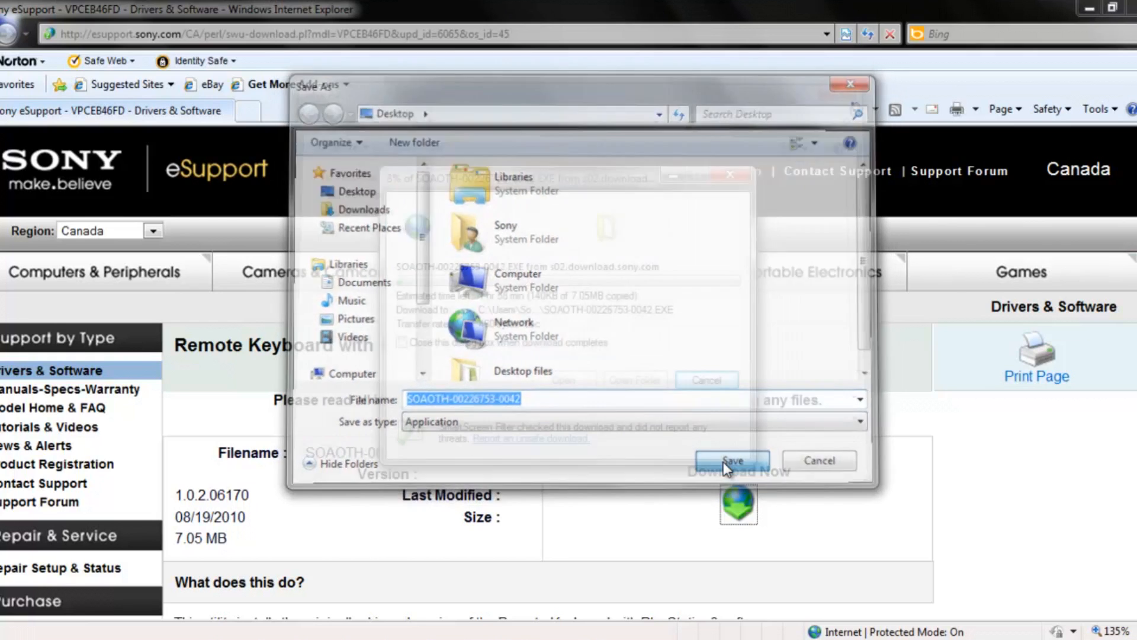
{"action": "left_click", "coordinate": [731, 460]}
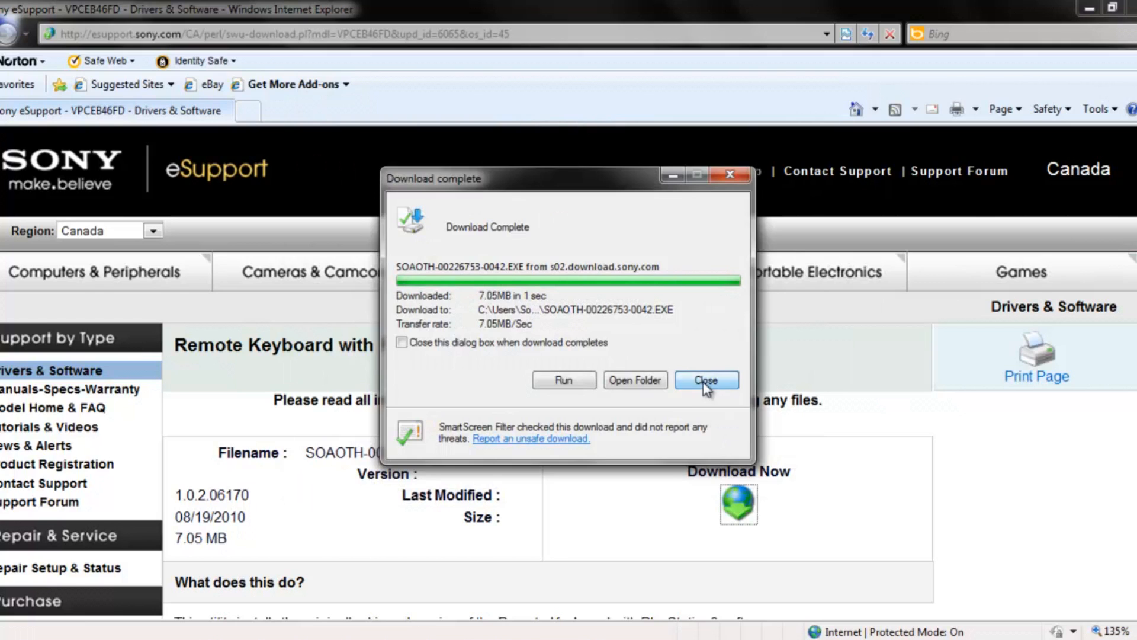
{"action": "left_click", "coordinate": [707, 380]}
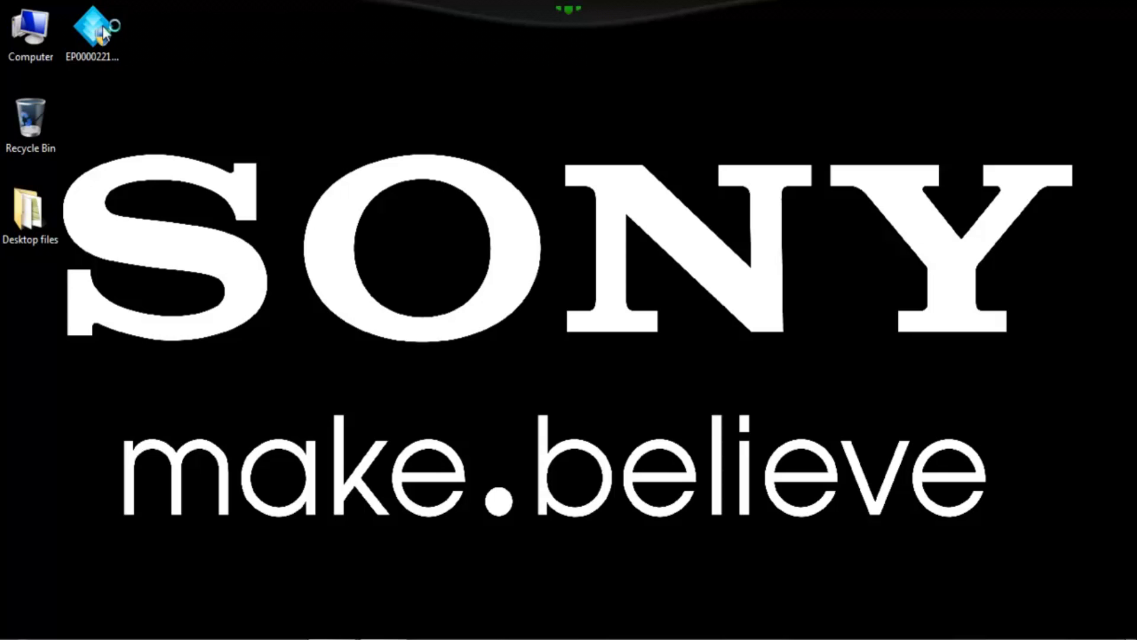
Run the downloaded installer from the desktop and complete the InstallShield Wizard through Finish.
{"action": "double_click", "coordinate": [93, 29]}
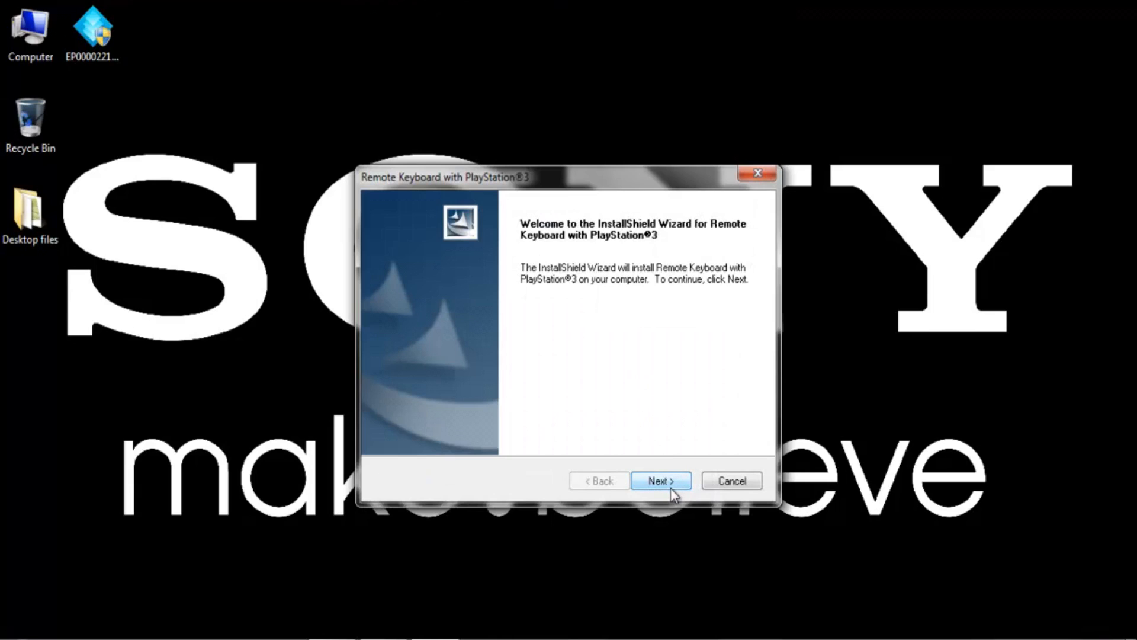
{"action": "left_click", "coordinate": [661, 480]}
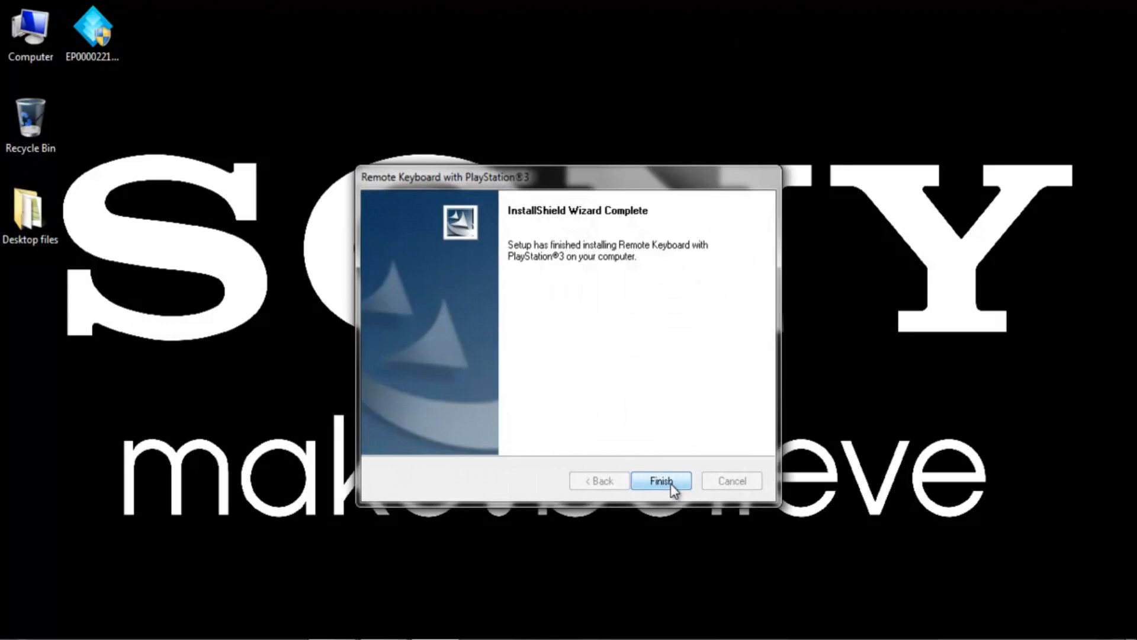
{"action": "left_click", "coordinate": [661, 481]}
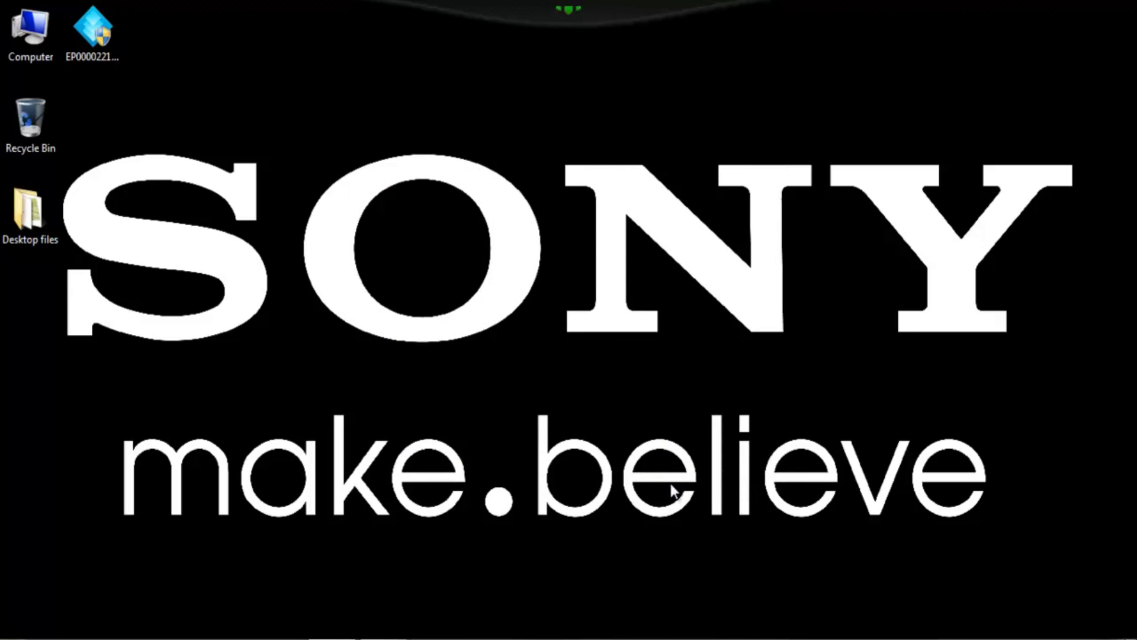
{"action": "mouse_move", "coordinate": [948, 574]}
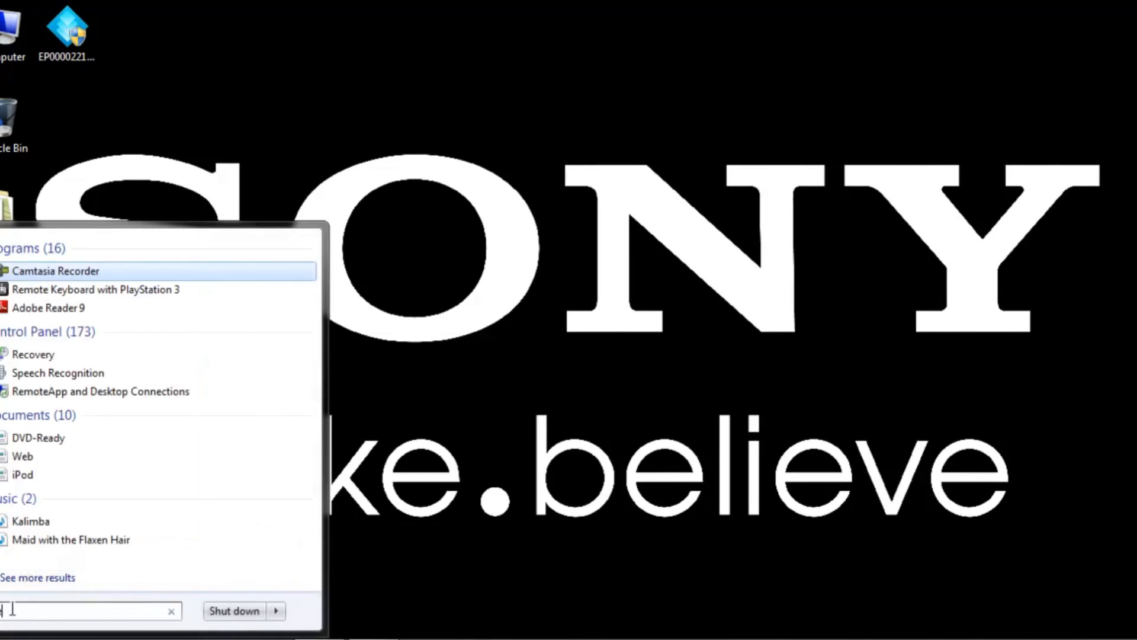
Search the Start menu for 'remote keyb' and launch Remote Keyboard with PlayStation 3.
{"action": "type", "text": "remote keyboard"}
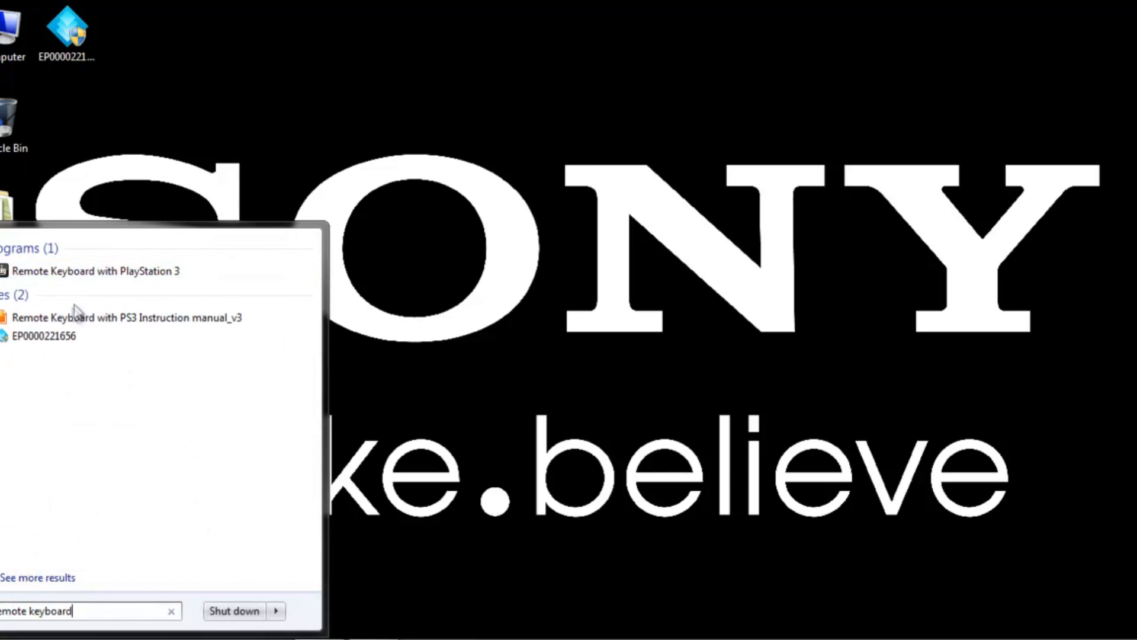
{"action": "left_click", "coordinate": [94, 270]}
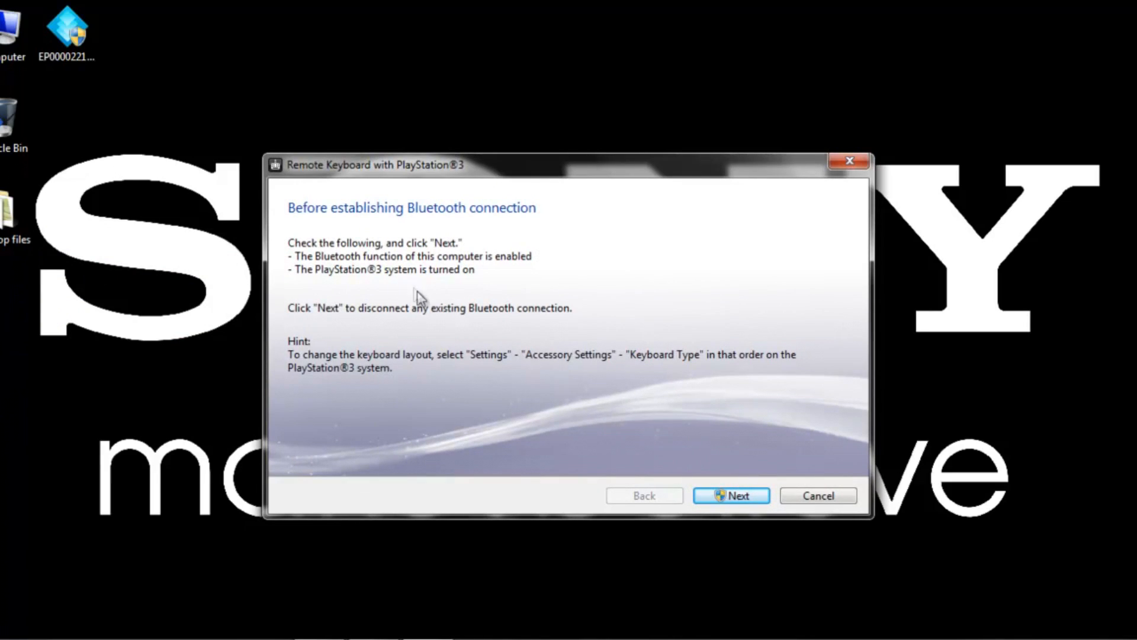
{"action": "mouse_move", "coordinate": [497, 352]}
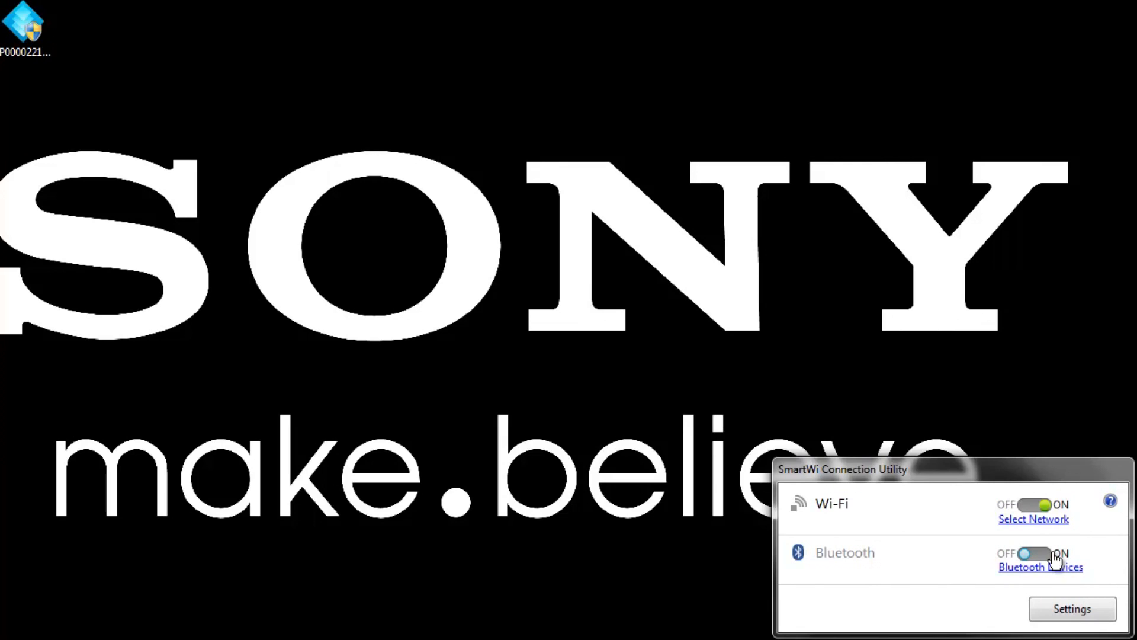
Switch Bluetooth to ON in SmartWi Connection Utility and close the utility.
{"action": "left_click", "coordinate": [1032, 553]}
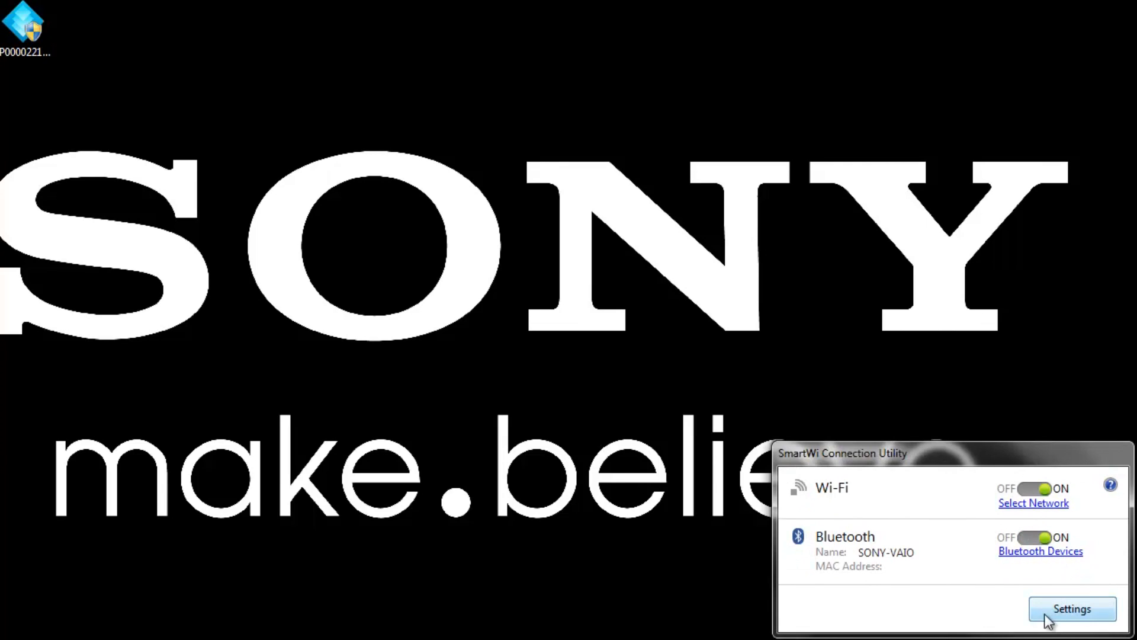
{"action": "left_click", "coordinate": [1071, 609]}
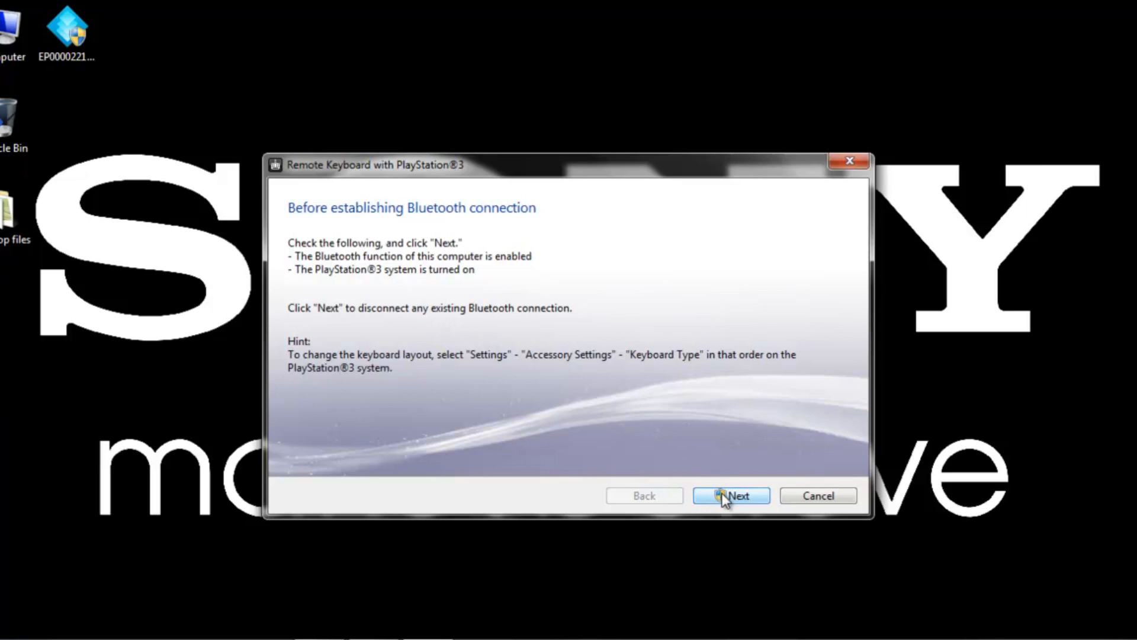
Proceed past Preparing, choose 'Other PlayStation 3 system' and continue to the PS3 registration step.
{"action": "left_click", "coordinate": [732, 495]}
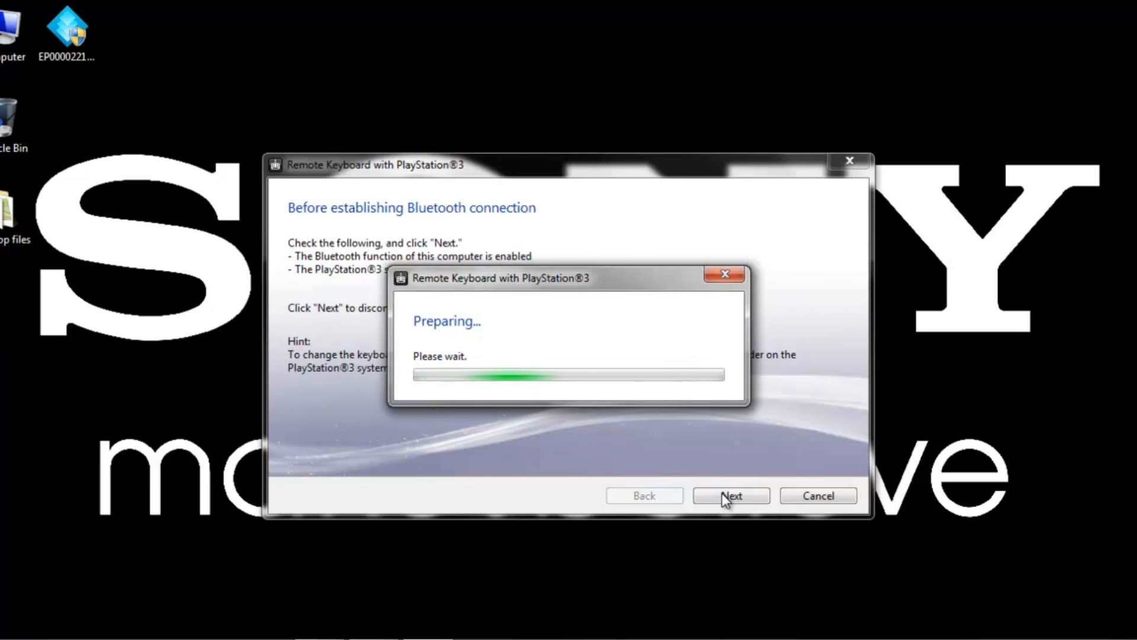
{"action": "left_click", "coordinate": [731, 495]}
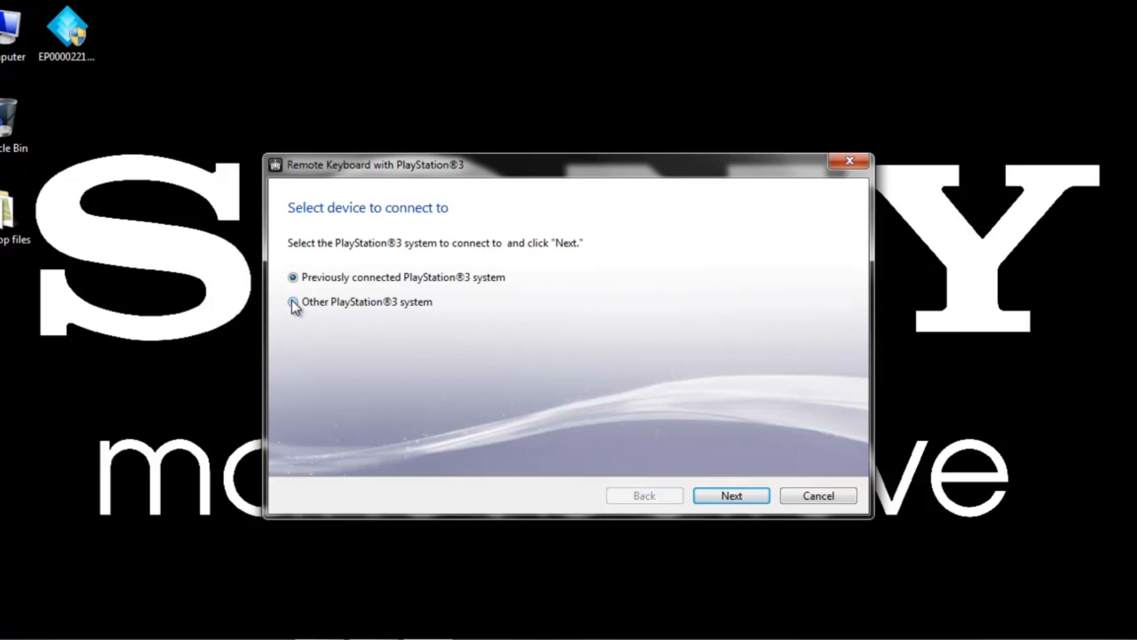
{"action": "left_click", "coordinate": [292, 302]}
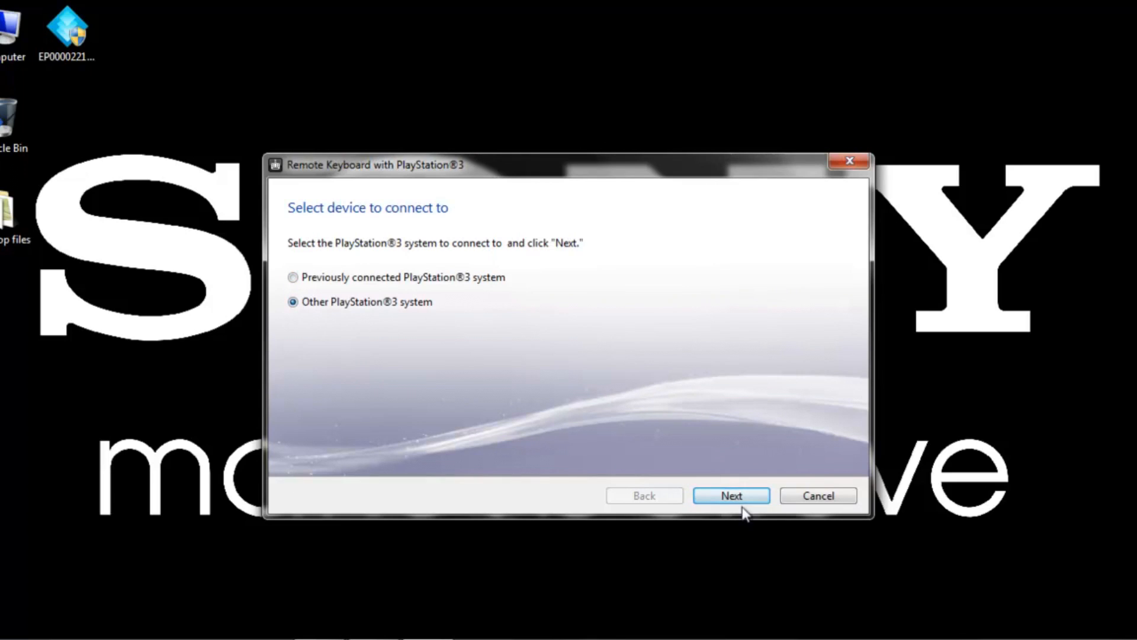
{"action": "left_click", "coordinate": [731, 495]}
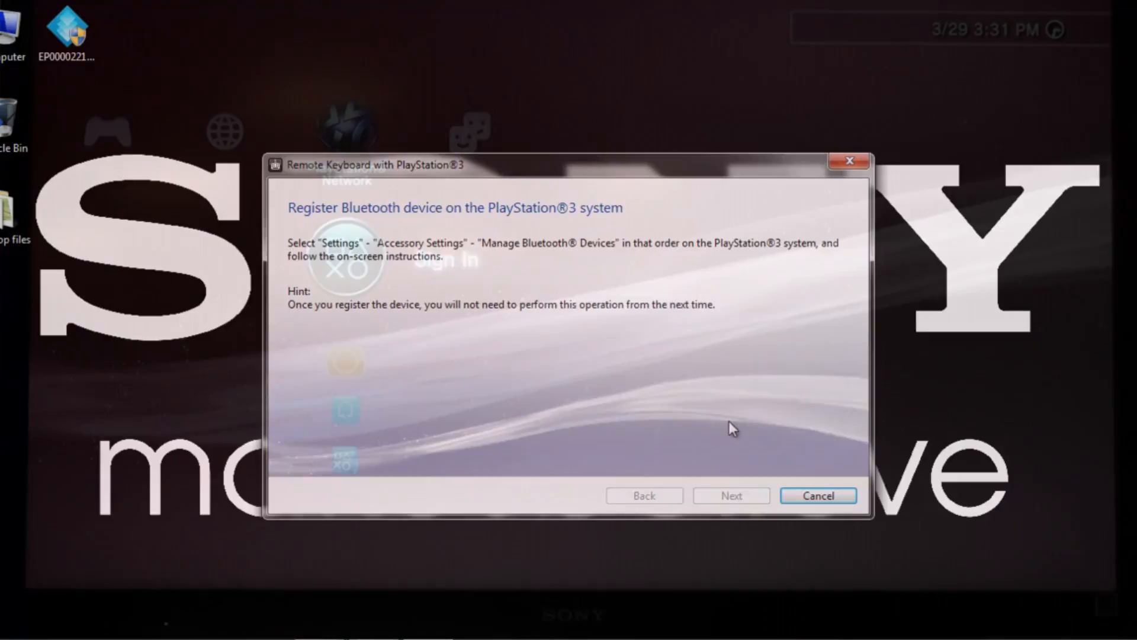
Advance to the Pass Key screen after registering on the PS3 and begin entering the key with '100'.
{"action": "left_click", "coordinate": [818, 495]}
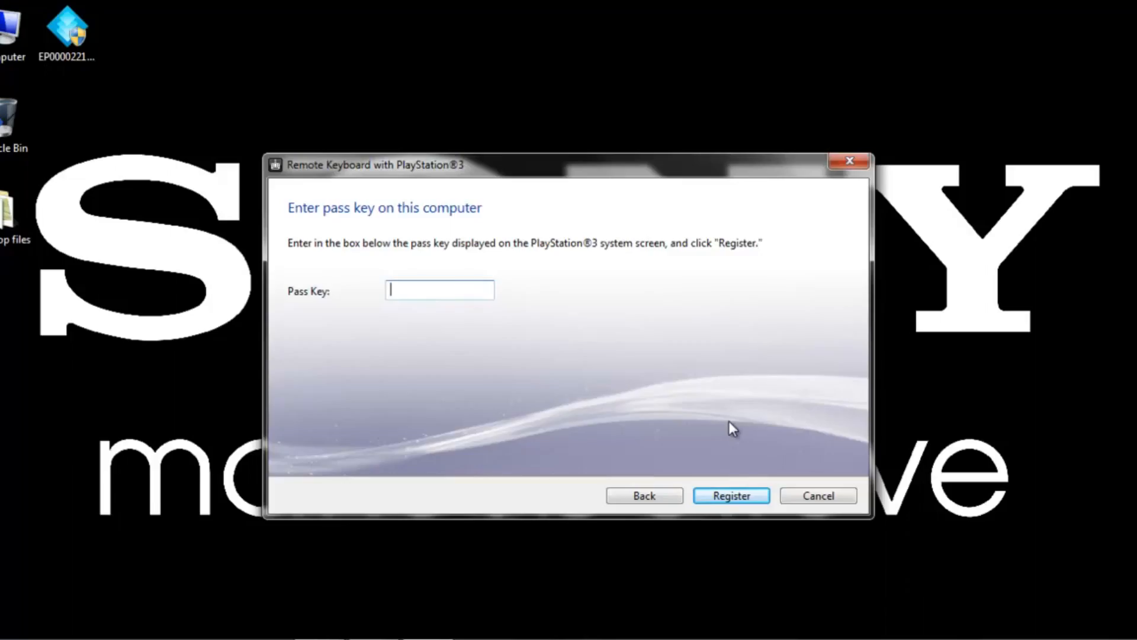
{"action": "type", "text": "100"}
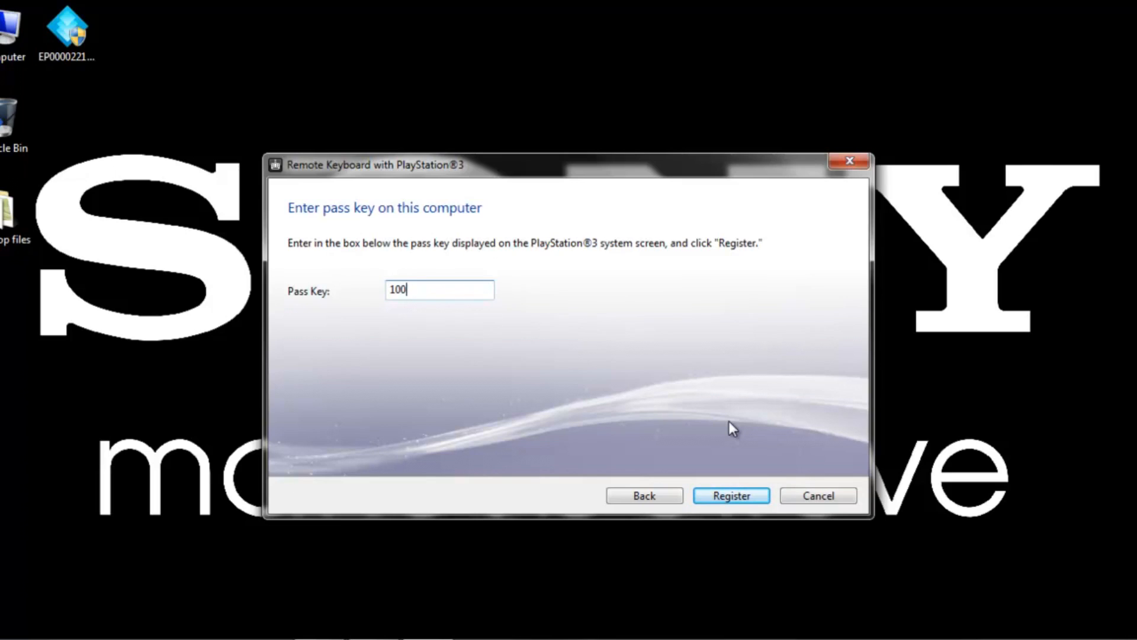
{"action": "type", "text": "578"}
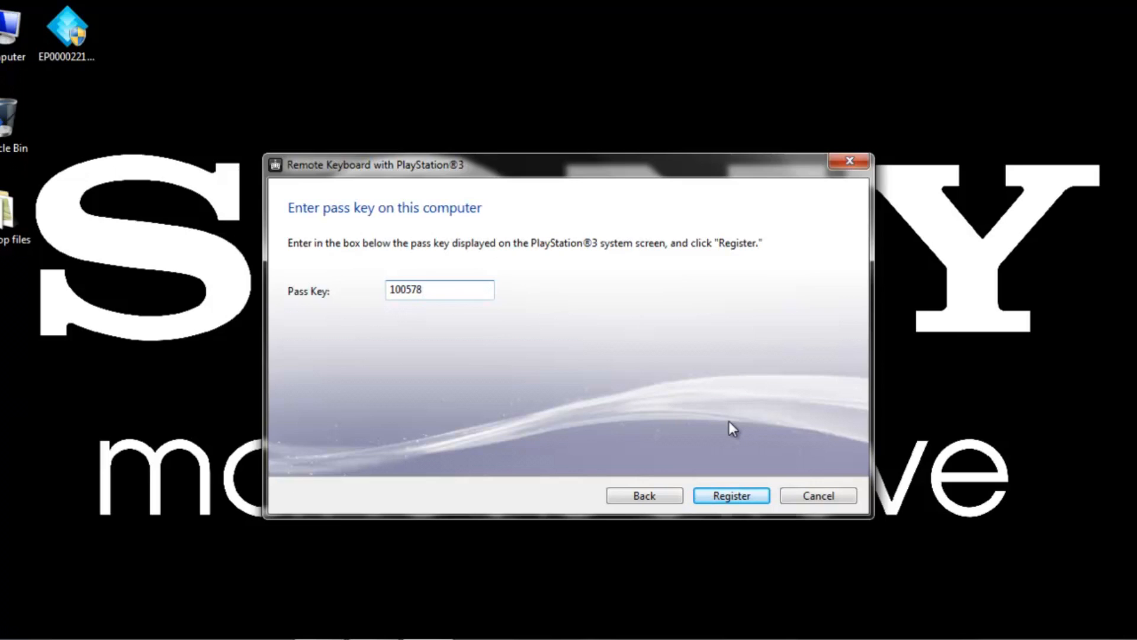
{"action": "mouse_move", "coordinate": [733, 426]}
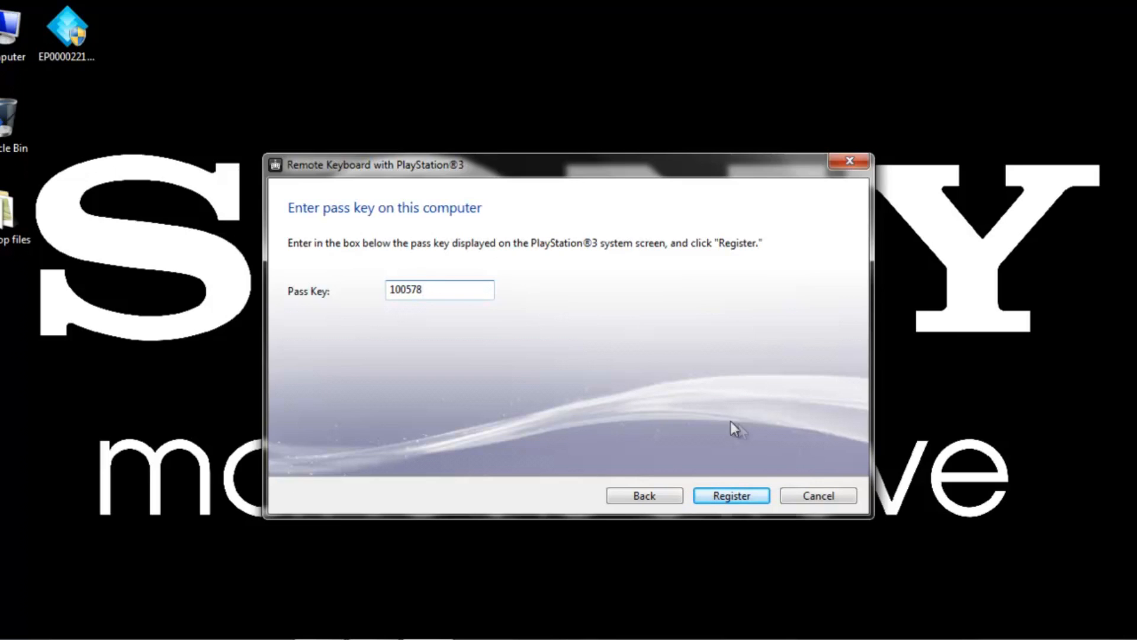
{"action": "left_click", "coordinate": [731, 495]}
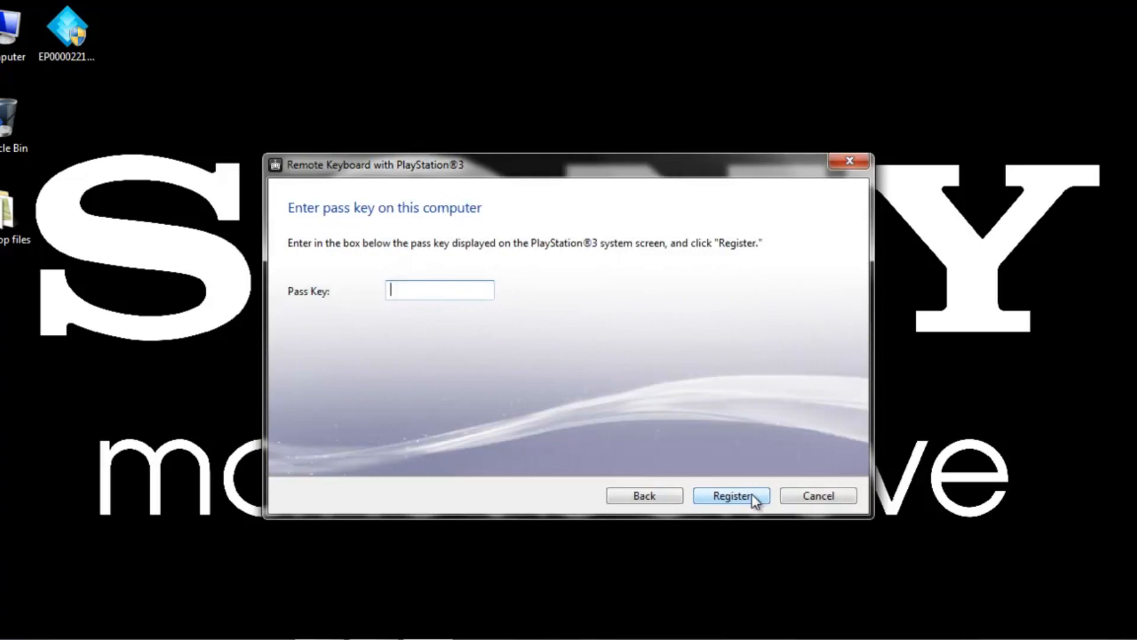
{"action": "left_click", "coordinate": [731, 495]}
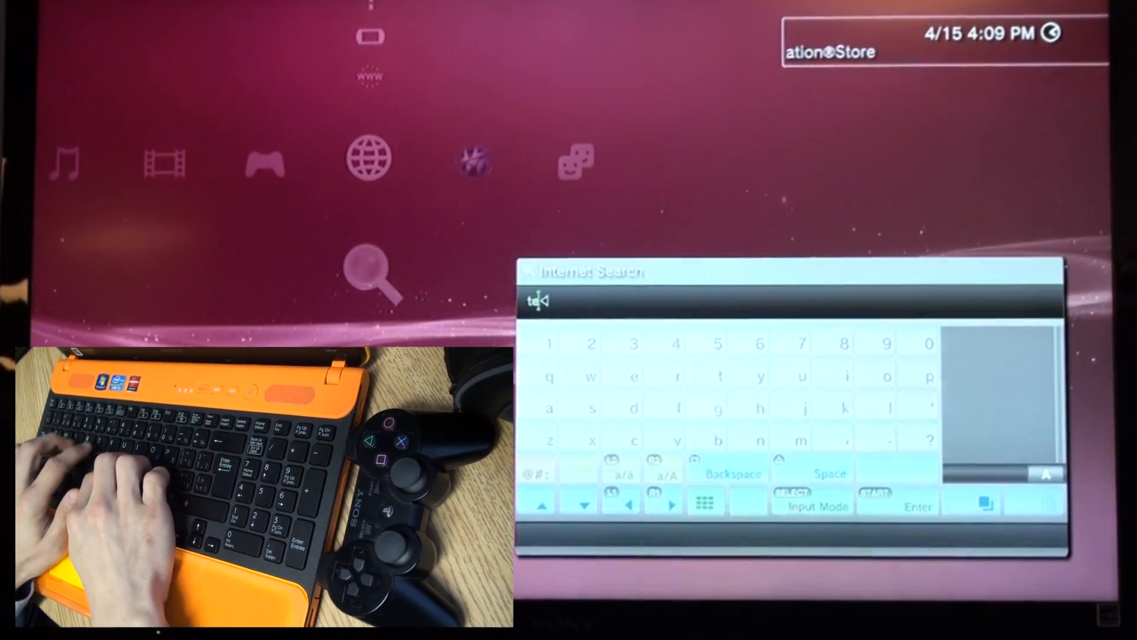
Type 'esting the S' into the PS3 Internet Search, then exit the app and acknowledge the Bluetooth disconnection.
{"action": "type", "text": "esting the S"}
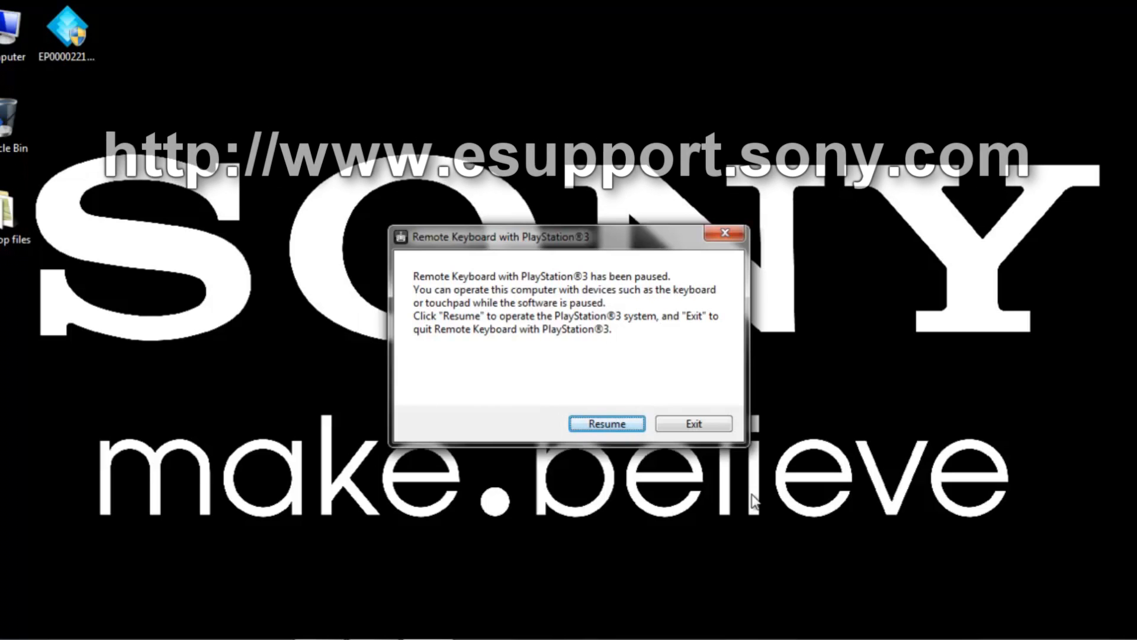
{"action": "left_click", "coordinate": [692, 423]}
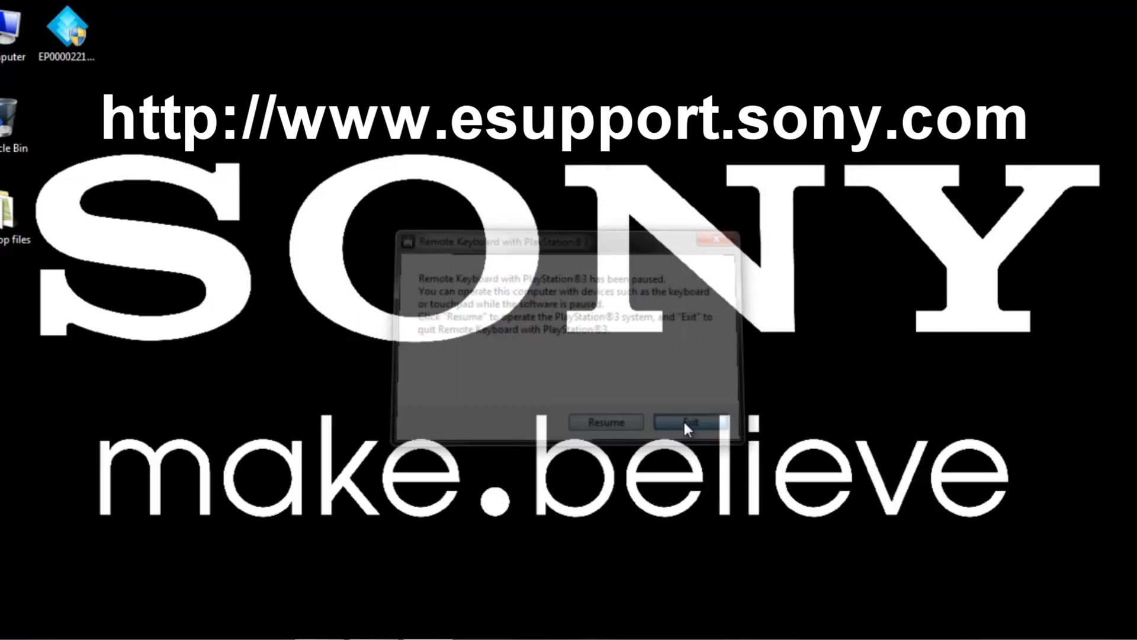
{"action": "left_click", "coordinate": [690, 422]}
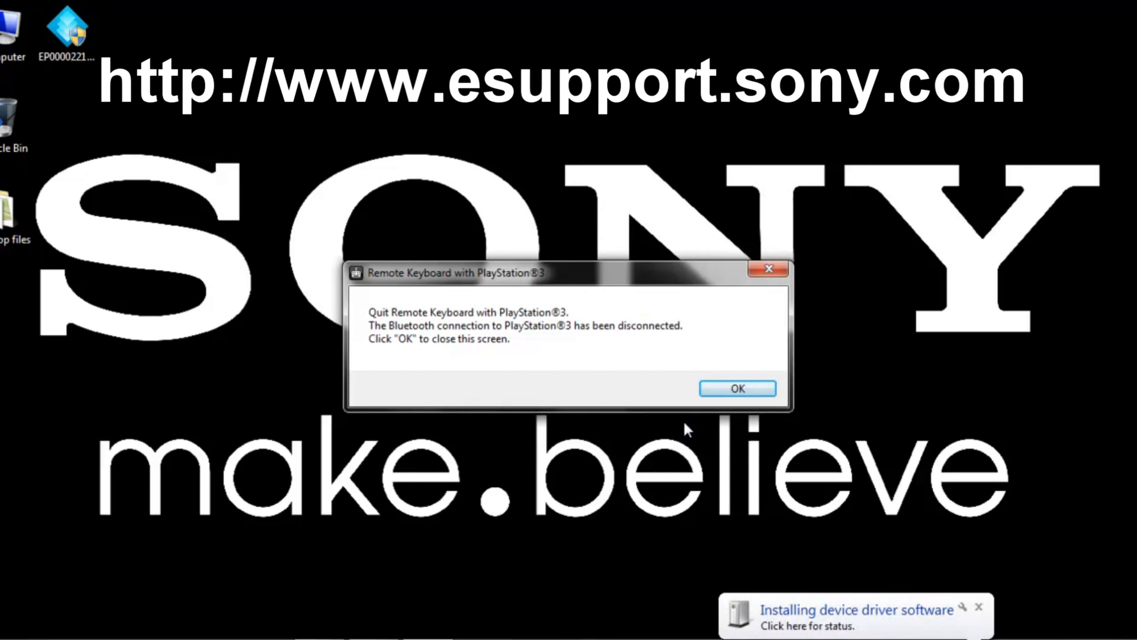